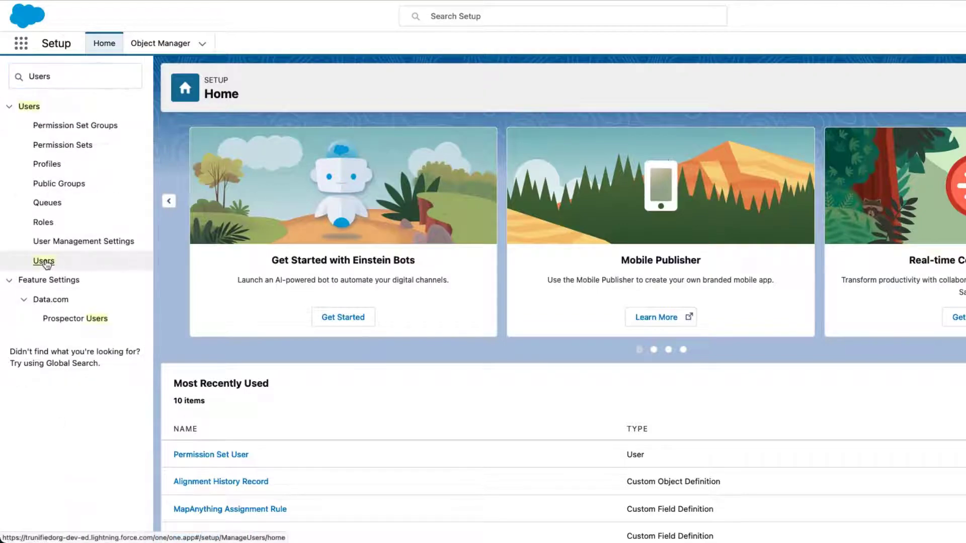
Go to the Users list and bring up the Permission Set User record
{"action": "left_click", "coordinate": [43, 260]}
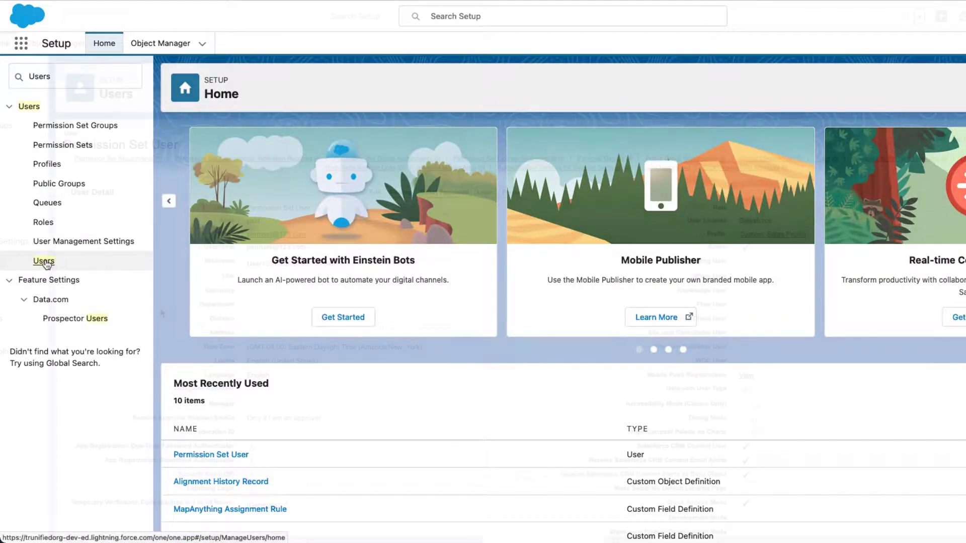
{"action": "left_click", "coordinate": [210, 454]}
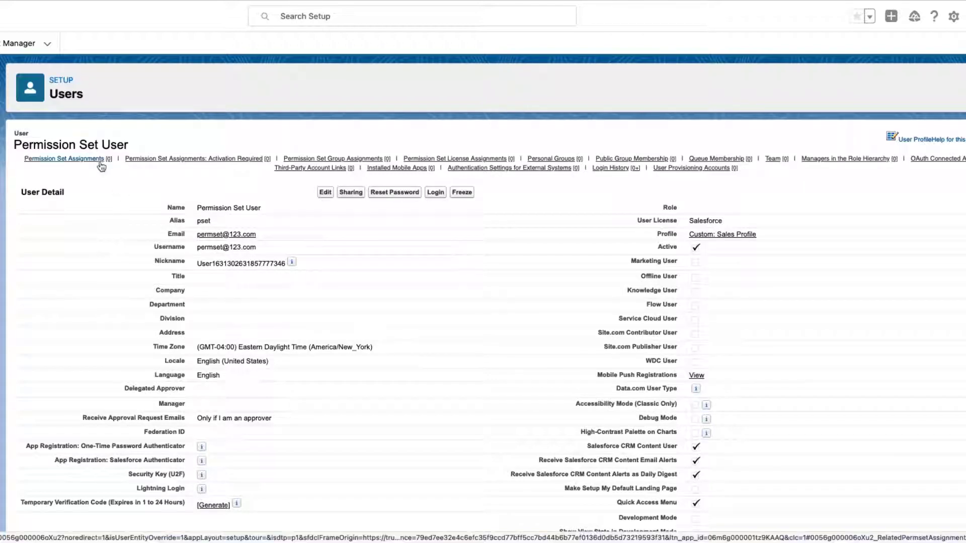
Reach Edit Assignments under Permission Set License Assignments for this user
{"action": "left_click", "coordinate": [334, 158]}
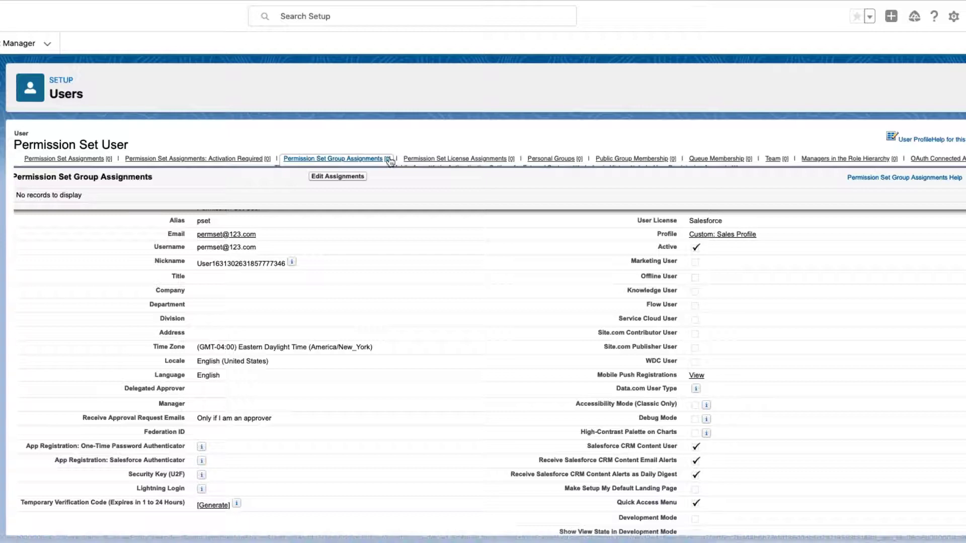
{"action": "left_click", "coordinate": [455, 158]}
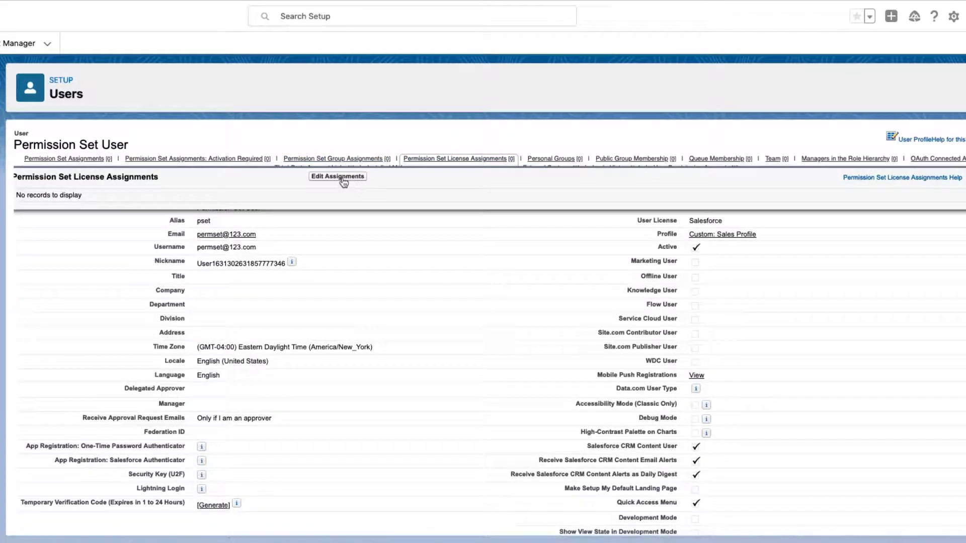
{"action": "left_click", "coordinate": [338, 176]}
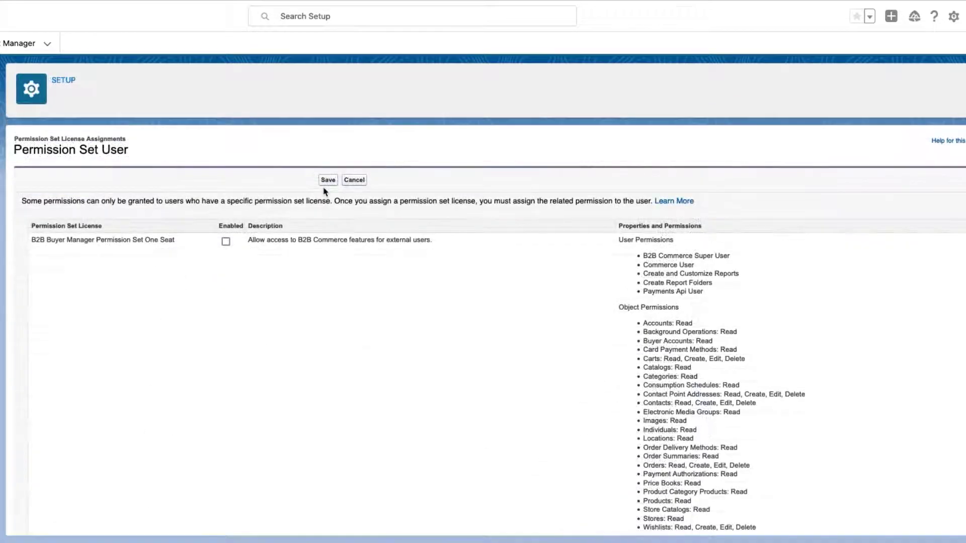
Enable the Salesforce Maps permission set license for the user and save
{"action": "scroll", "scroll_direction": "down", "scroll_amount": 3}
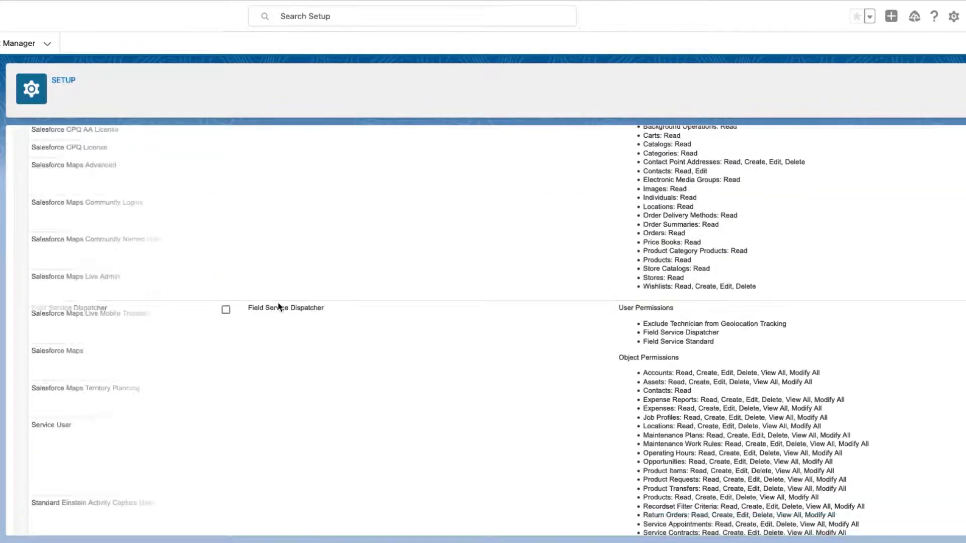
{"action": "left_click", "coordinate": [225, 356]}
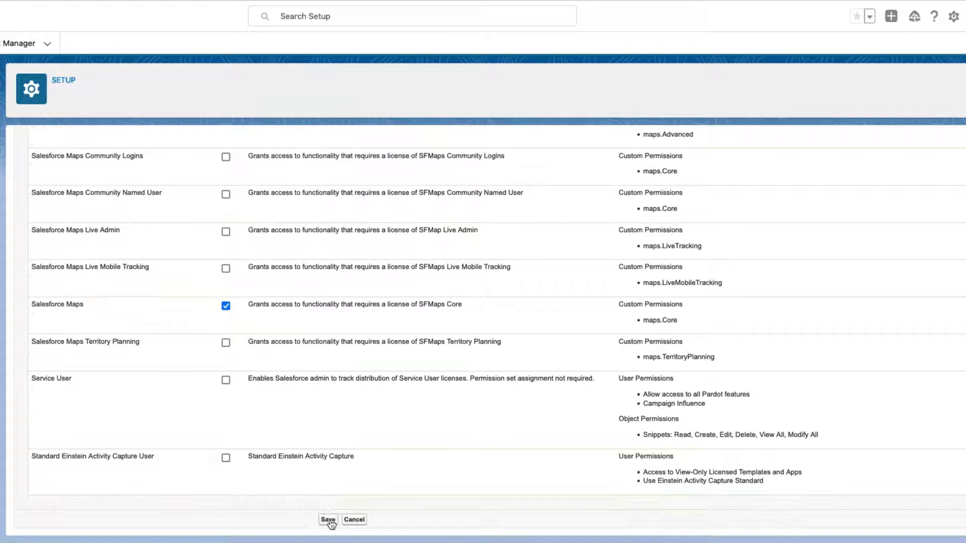
{"action": "left_click", "coordinate": [328, 519]}
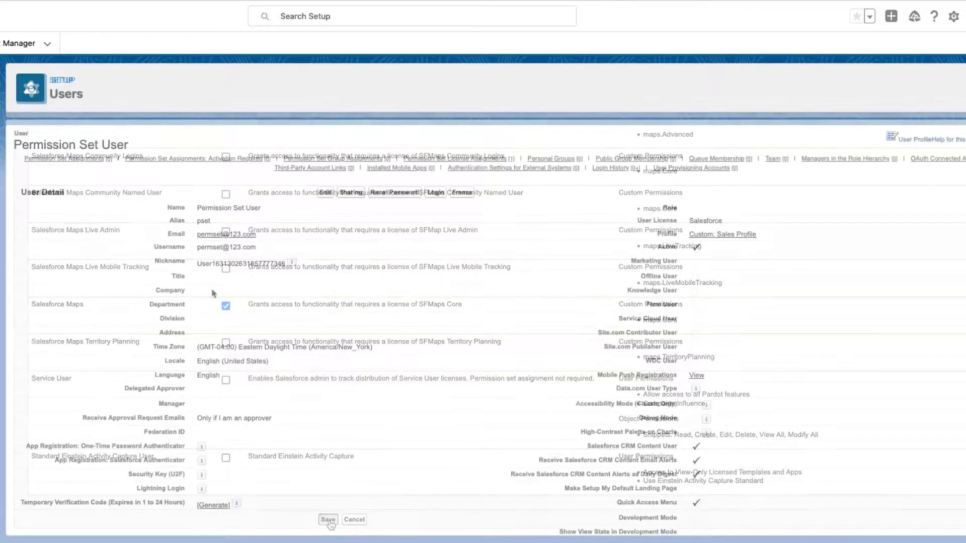
Reach Edit Assignments under Permission Set Assignments from the user detail page
{"action": "left_click", "coordinate": [328, 519]}
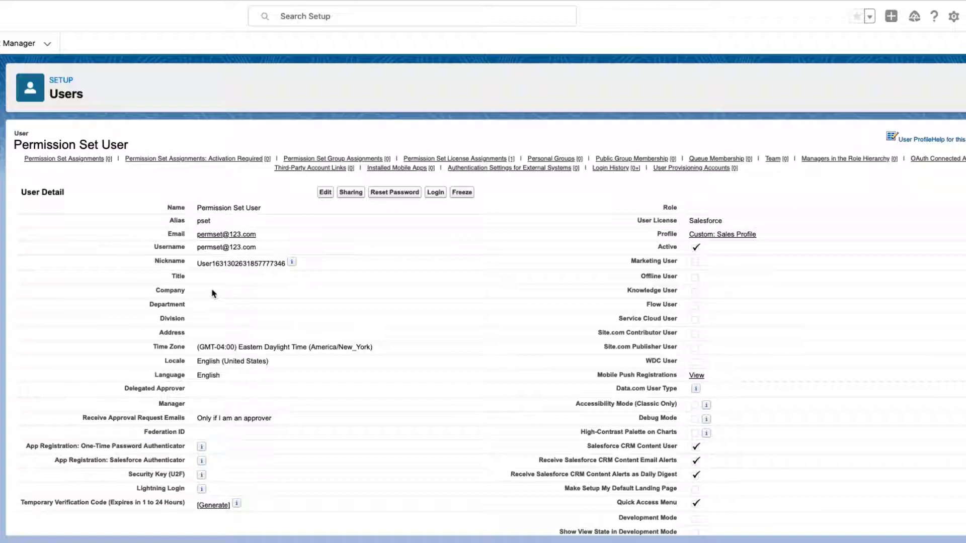
{"action": "left_click", "coordinate": [65, 158]}
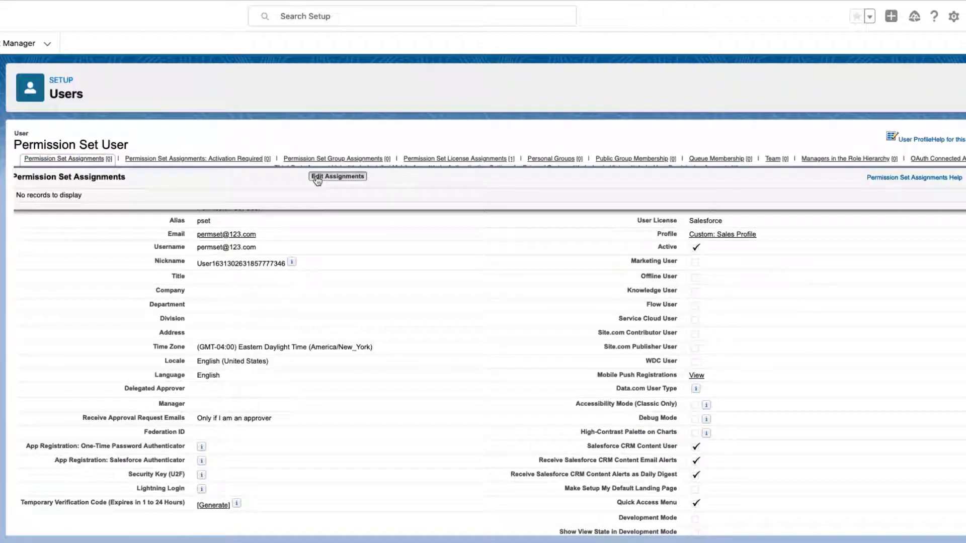
{"action": "left_click", "coordinate": [337, 176]}
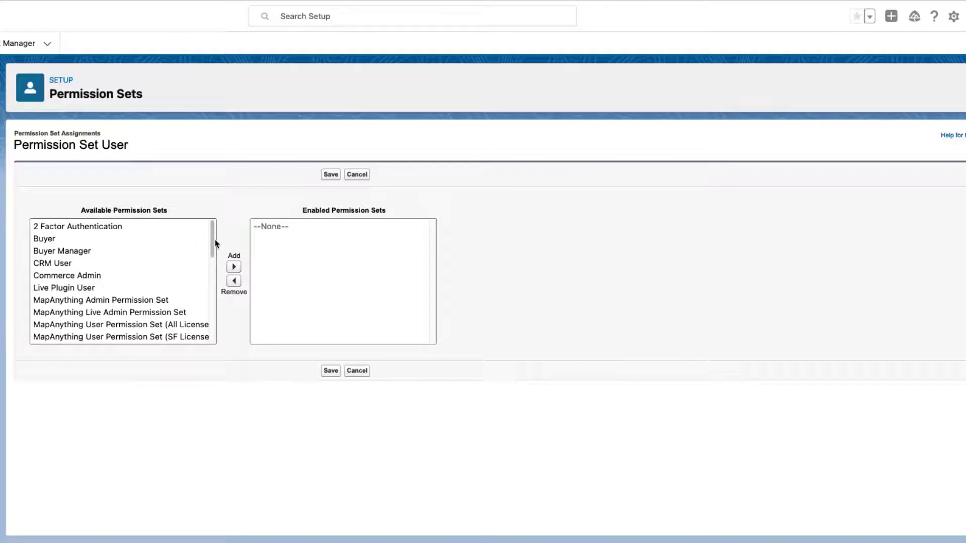
Add SF Maps to the user's enabled permission sets and save
{"action": "scroll", "scroll_direction": "down", "scroll_amount": 3}
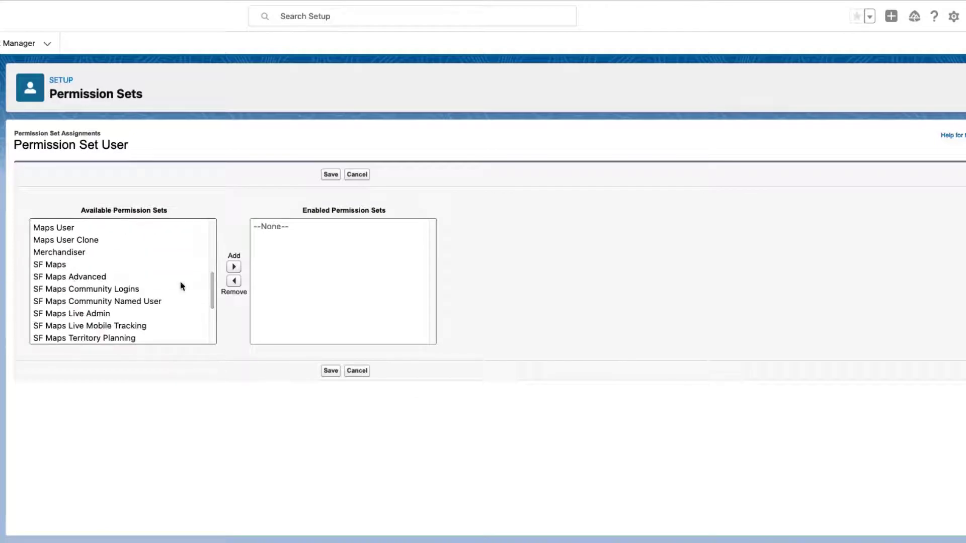
{"action": "left_click", "coordinate": [49, 265]}
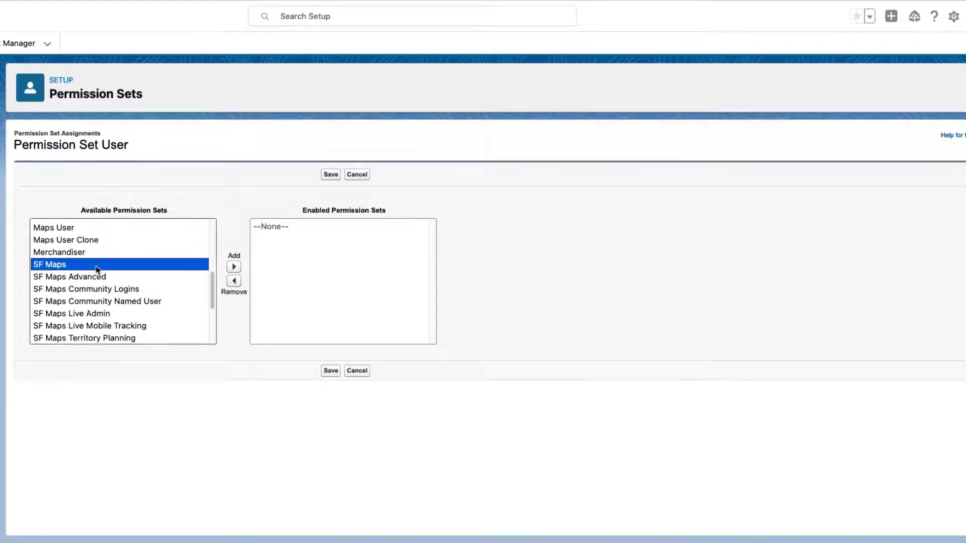
{"action": "left_click", "coordinate": [233, 266]}
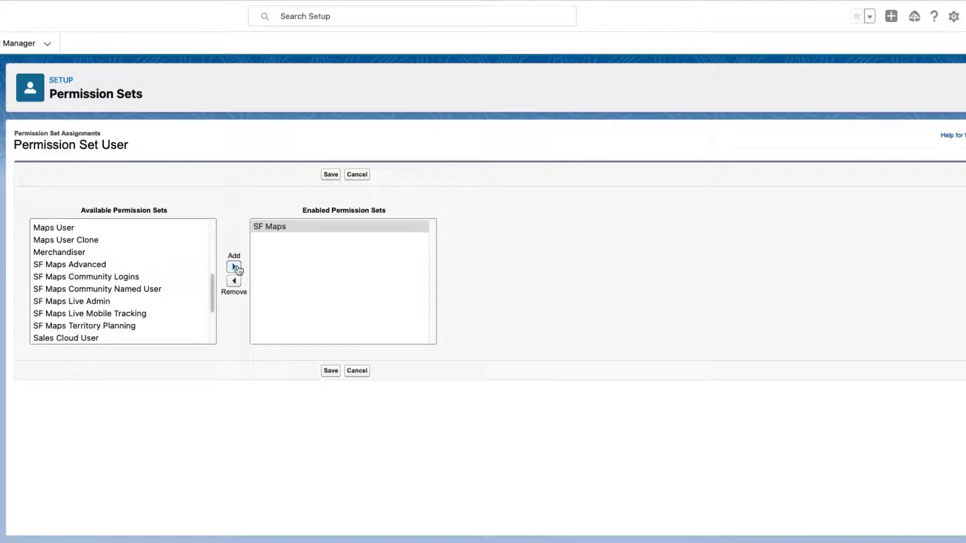
{"action": "left_click", "coordinate": [330, 174]}
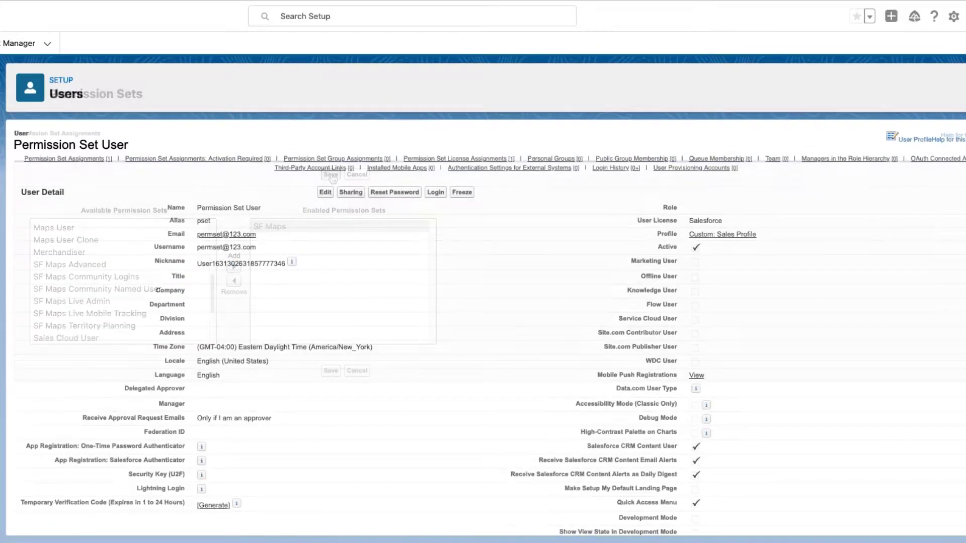